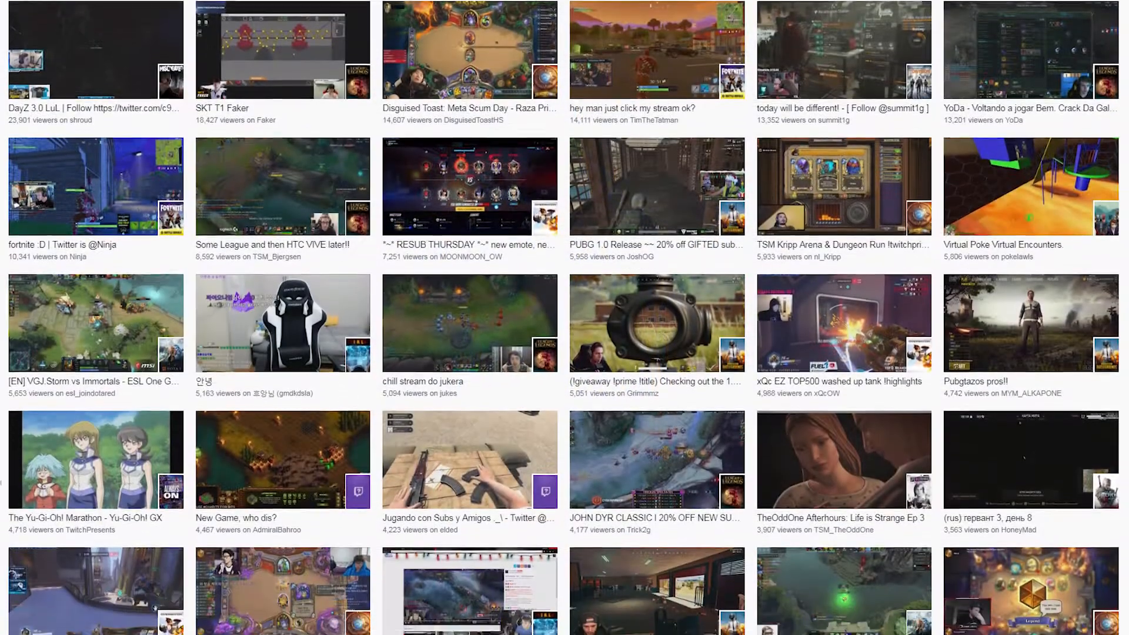
Scroll down through the XSplit Broadcaster page
scroll("down", 3)
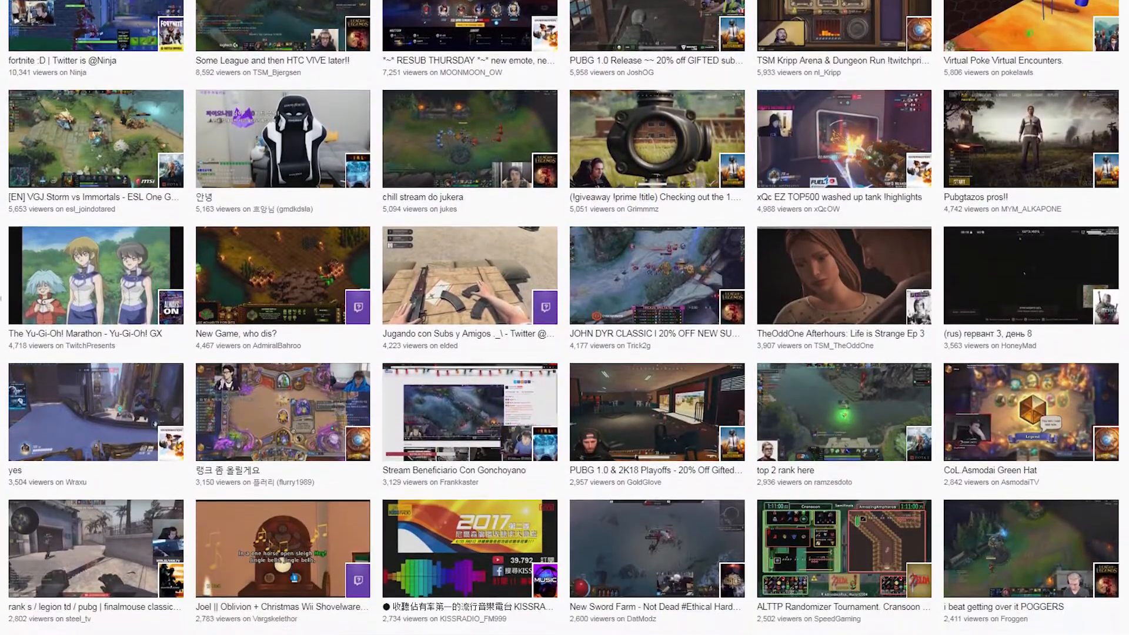
scroll("down", 3)
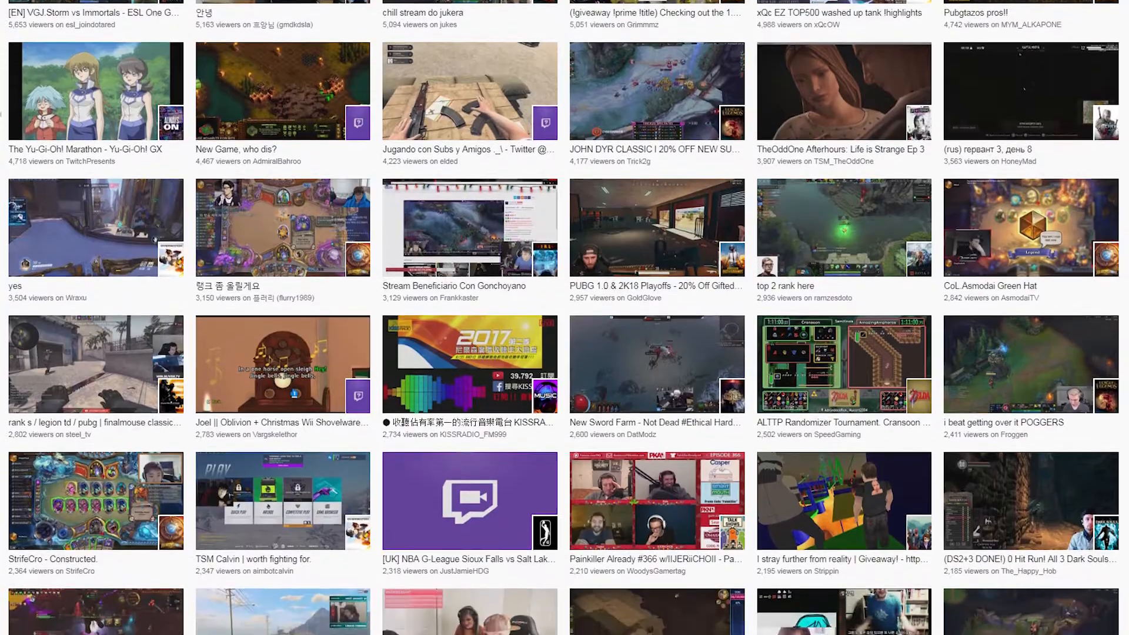
scroll("down", 3)
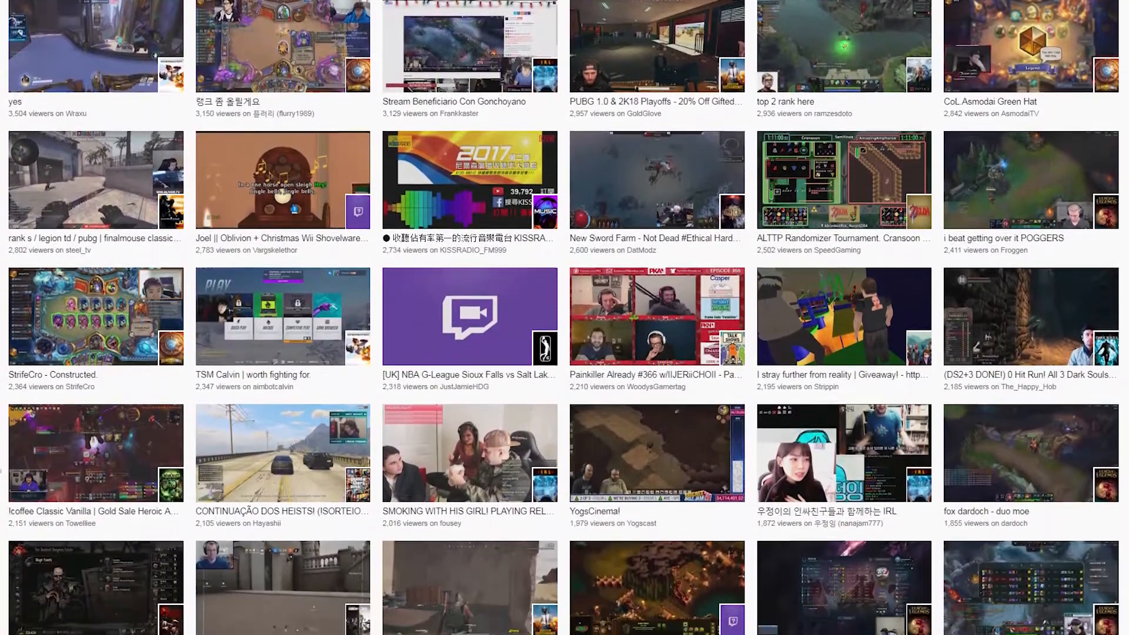
scroll("down", 3)
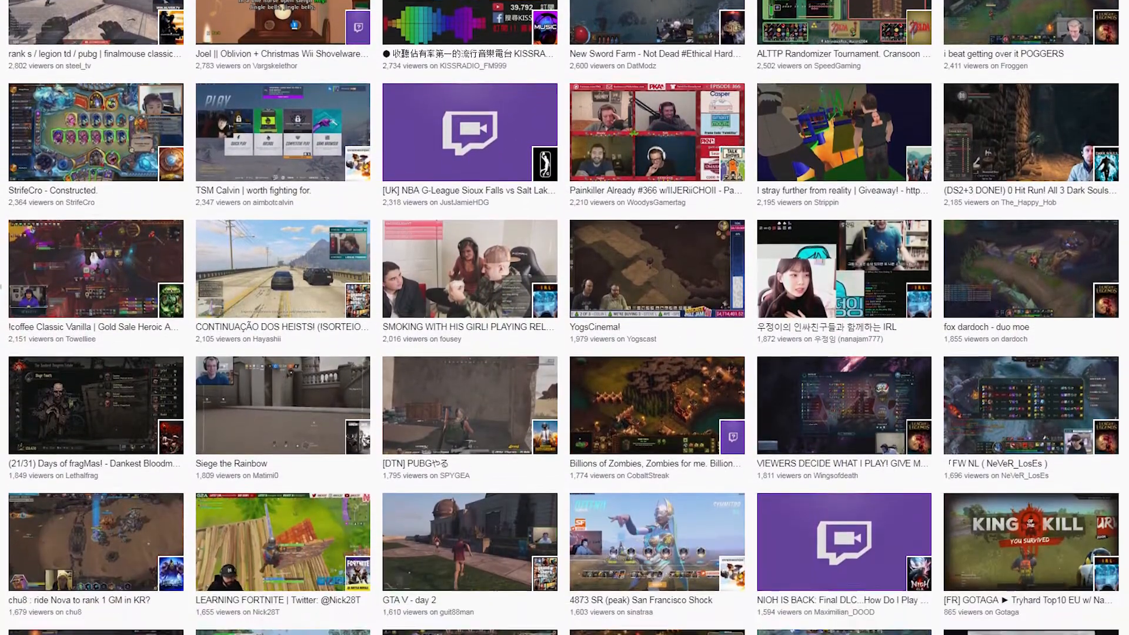
scroll("down", 3)
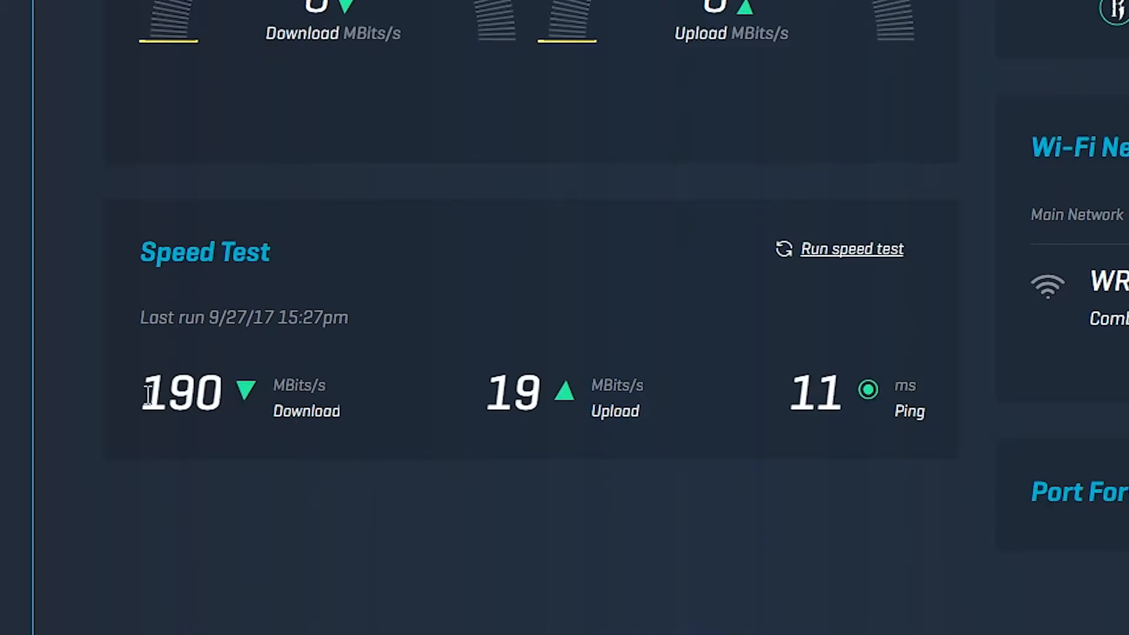
mouse_move(727, 414)
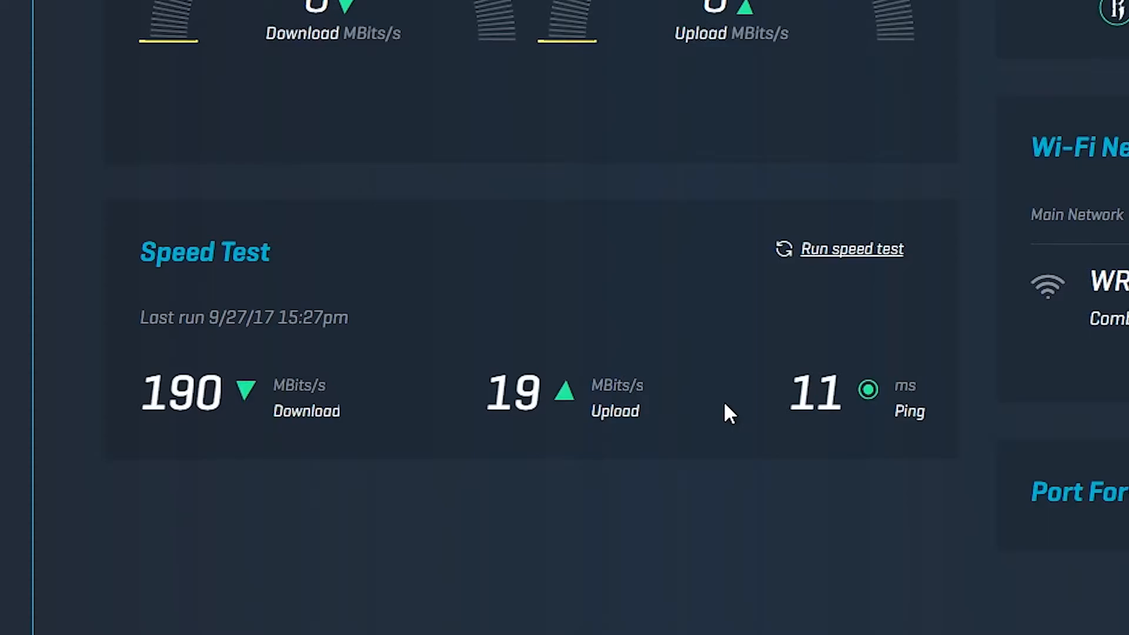
Go to the OBS Studio website and scroll down to its Features list
left_click(852, 249)
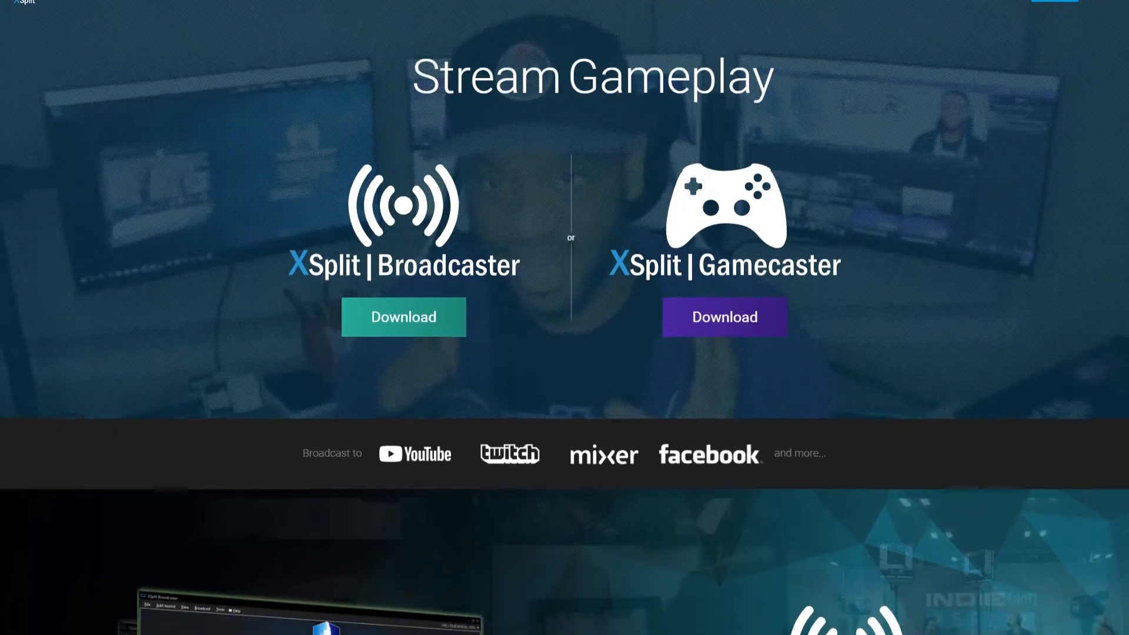
scroll("down", 3)
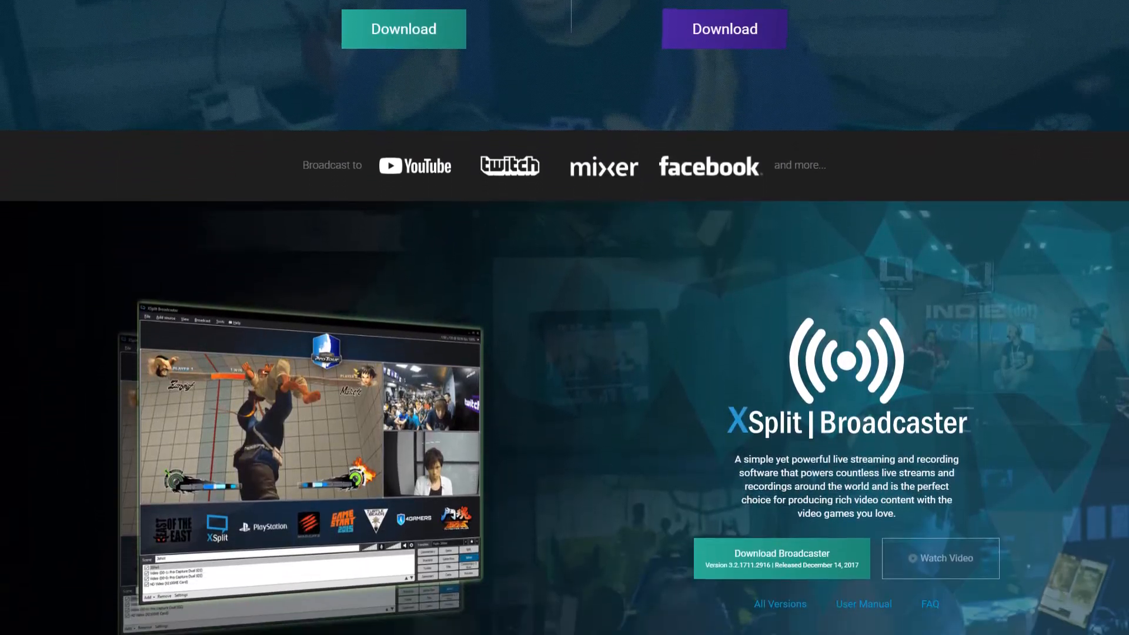
scroll("down", 3)
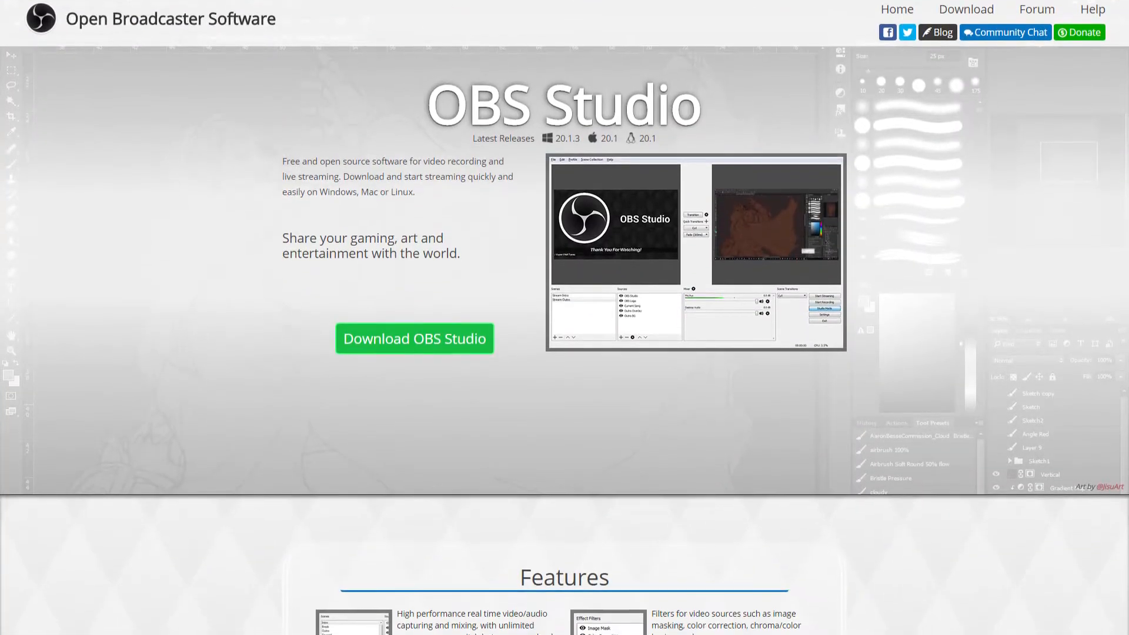
scroll("down", 3)
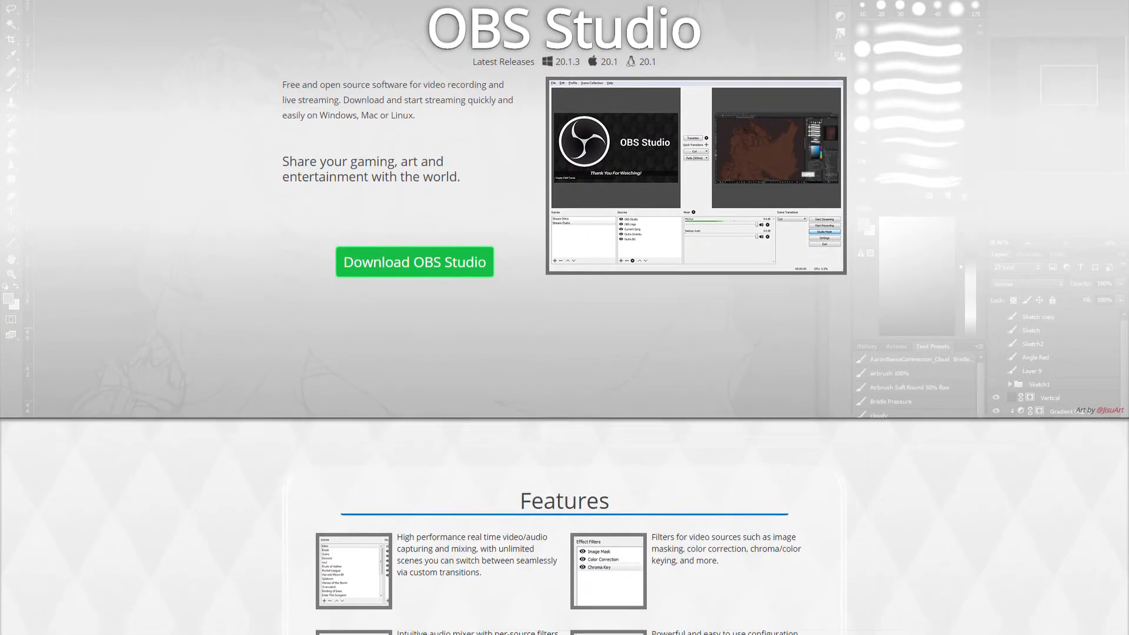
scroll("down", 3)
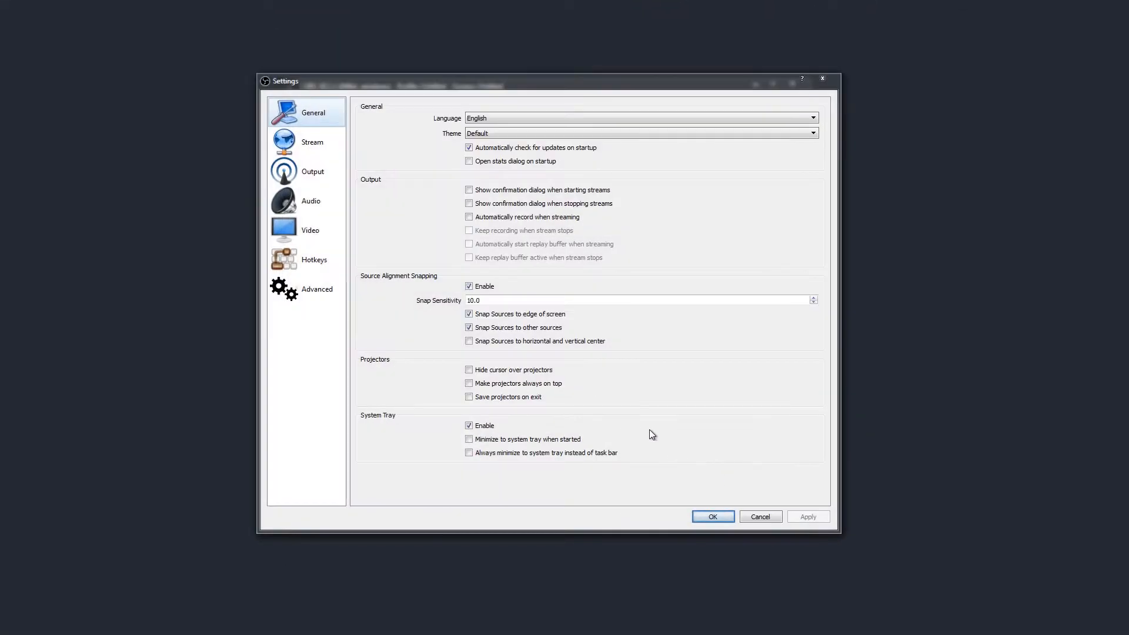
Show the Output settings and select the 2500 Video Bitrate value
left_click(312, 171)
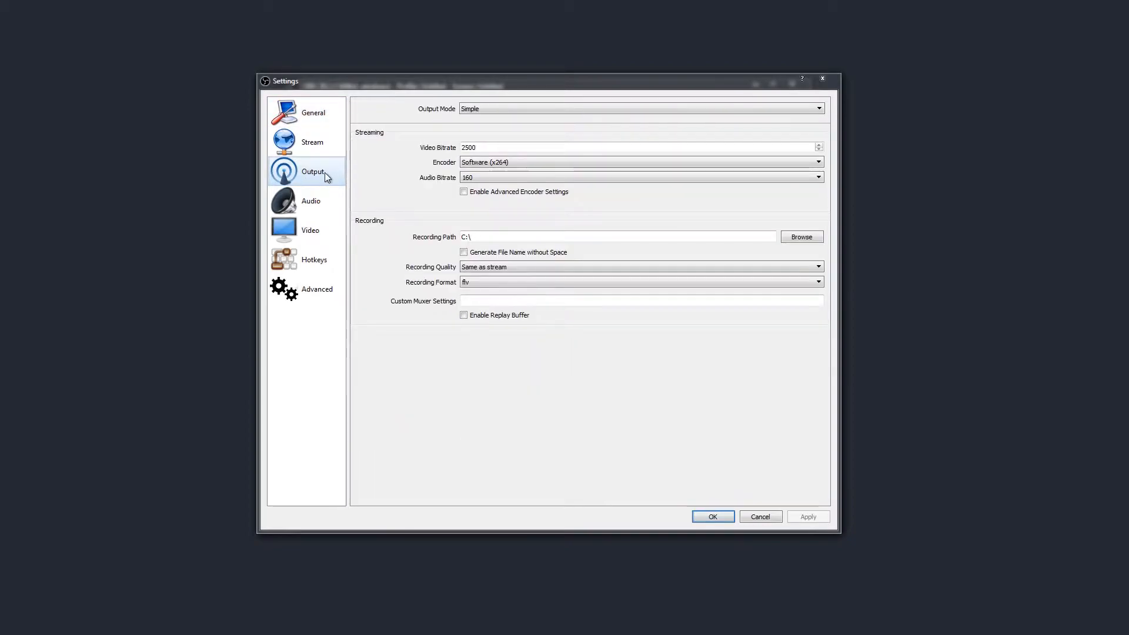
triple_click(477, 147)
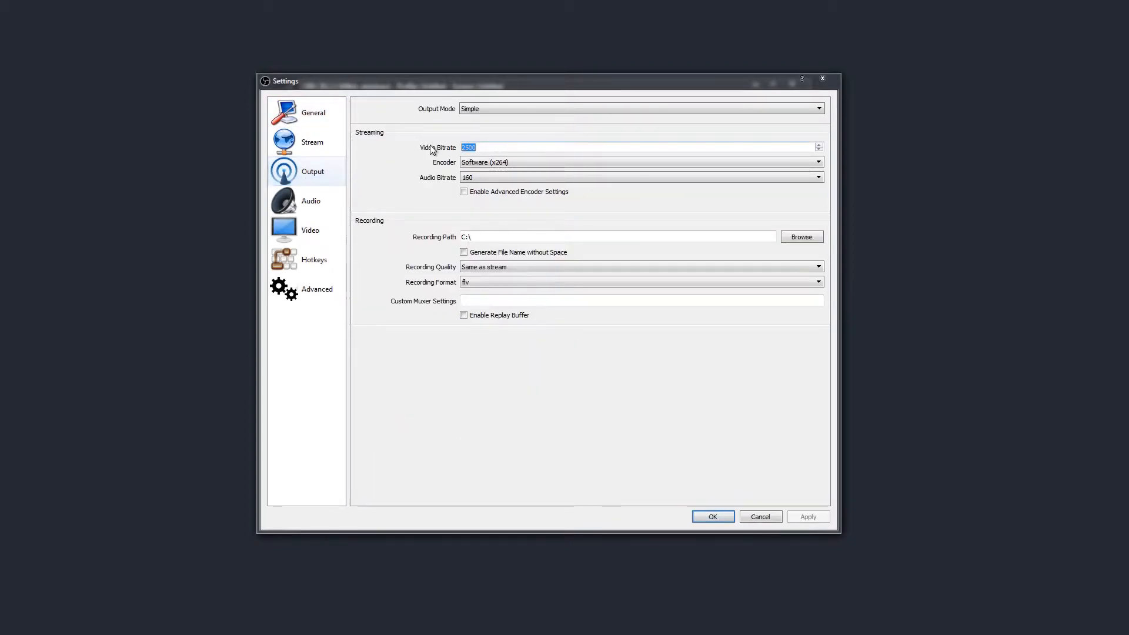
mouse_move(372, 224)
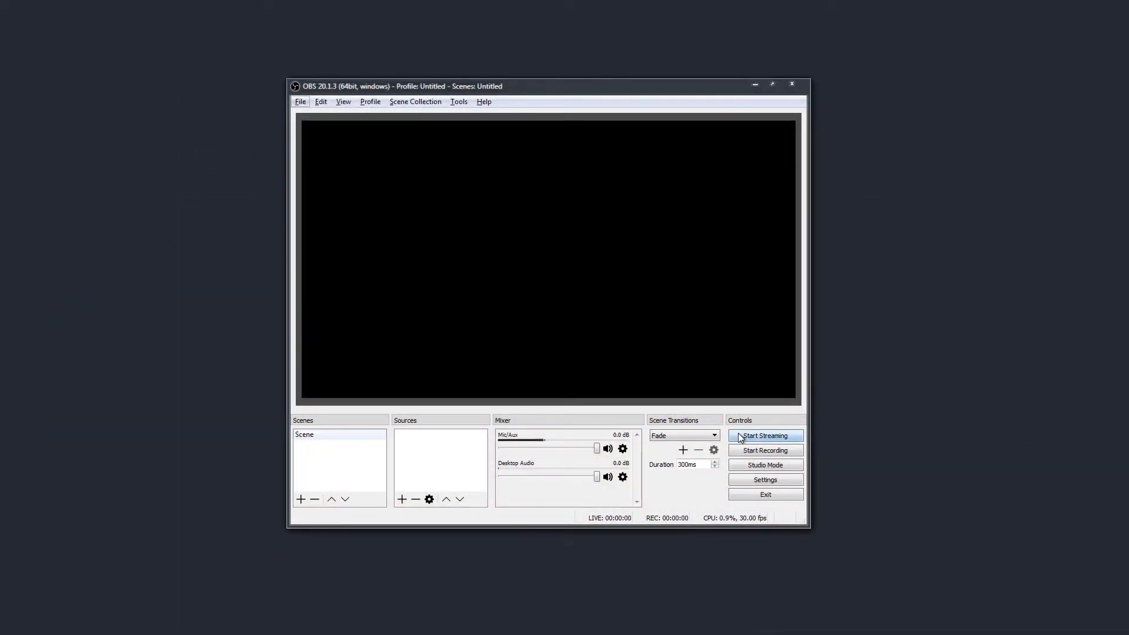
mouse_move(715, 360)
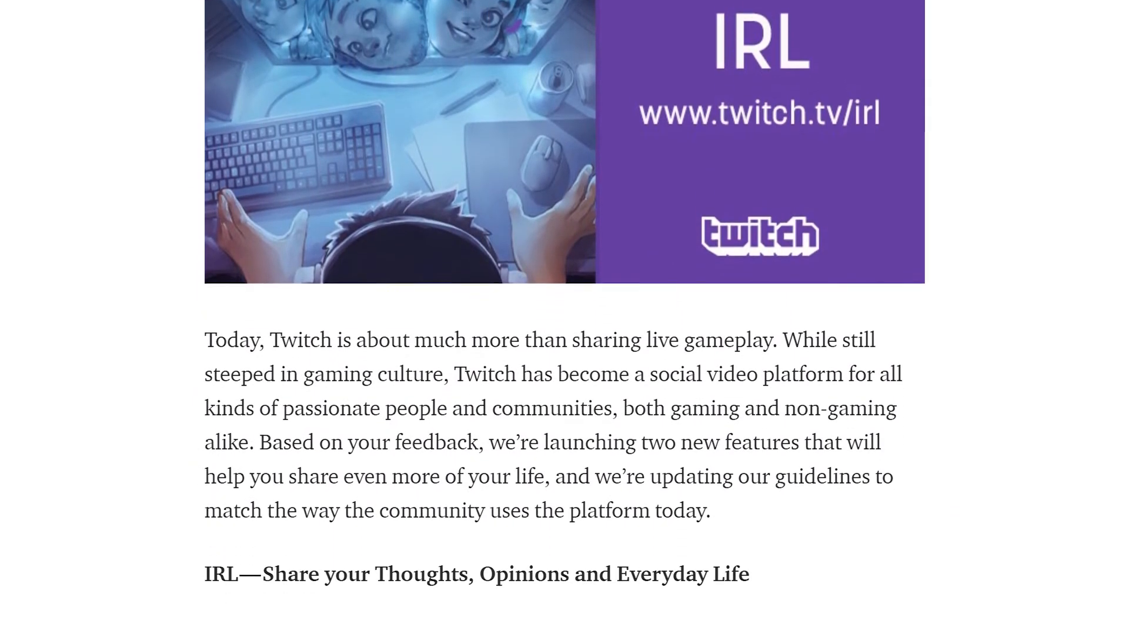
scroll("down", 3)
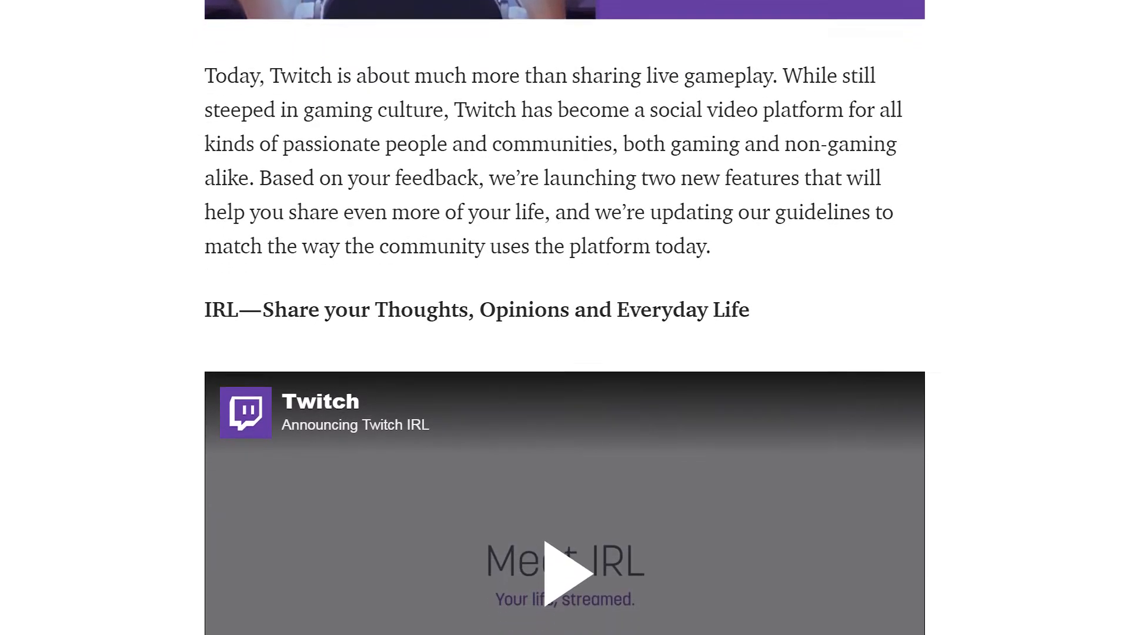
scroll("down", 3)
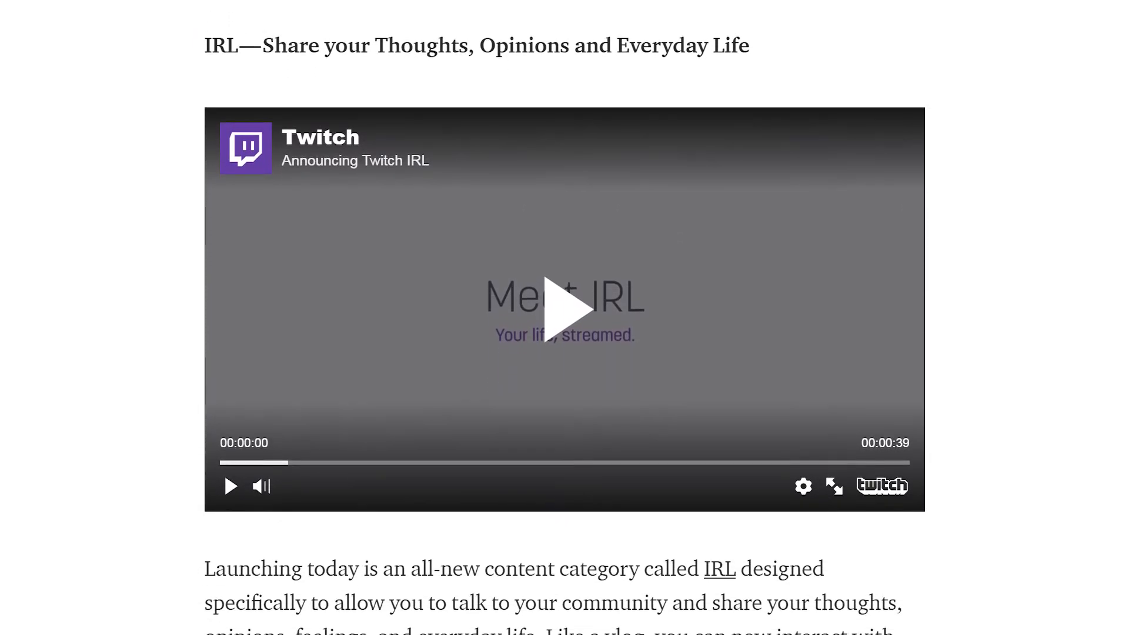
scroll("down", 3)
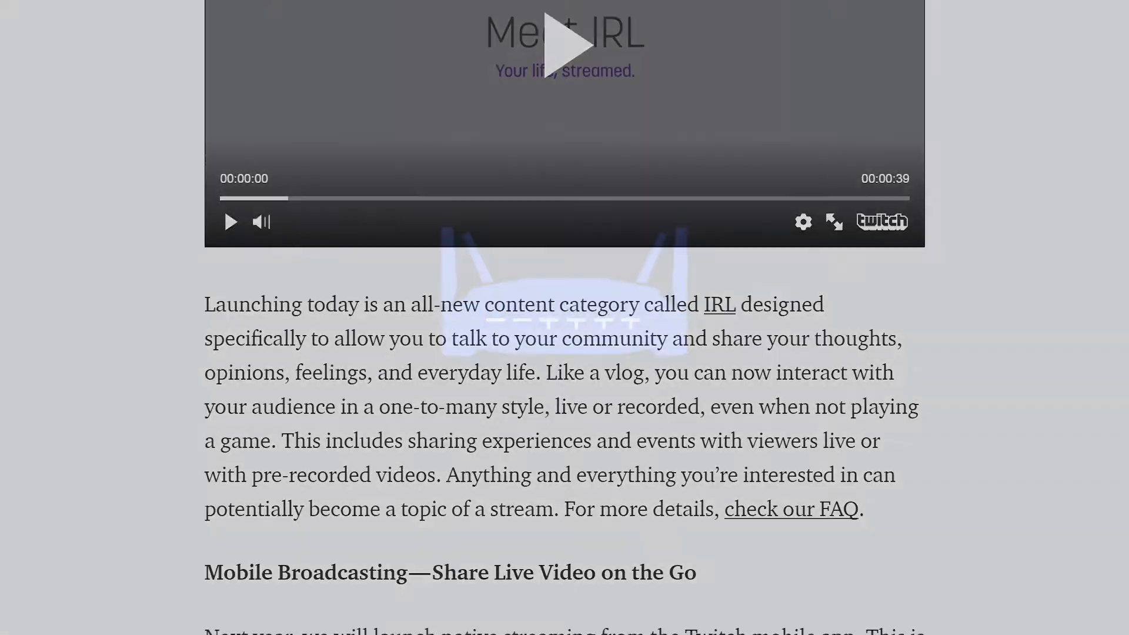